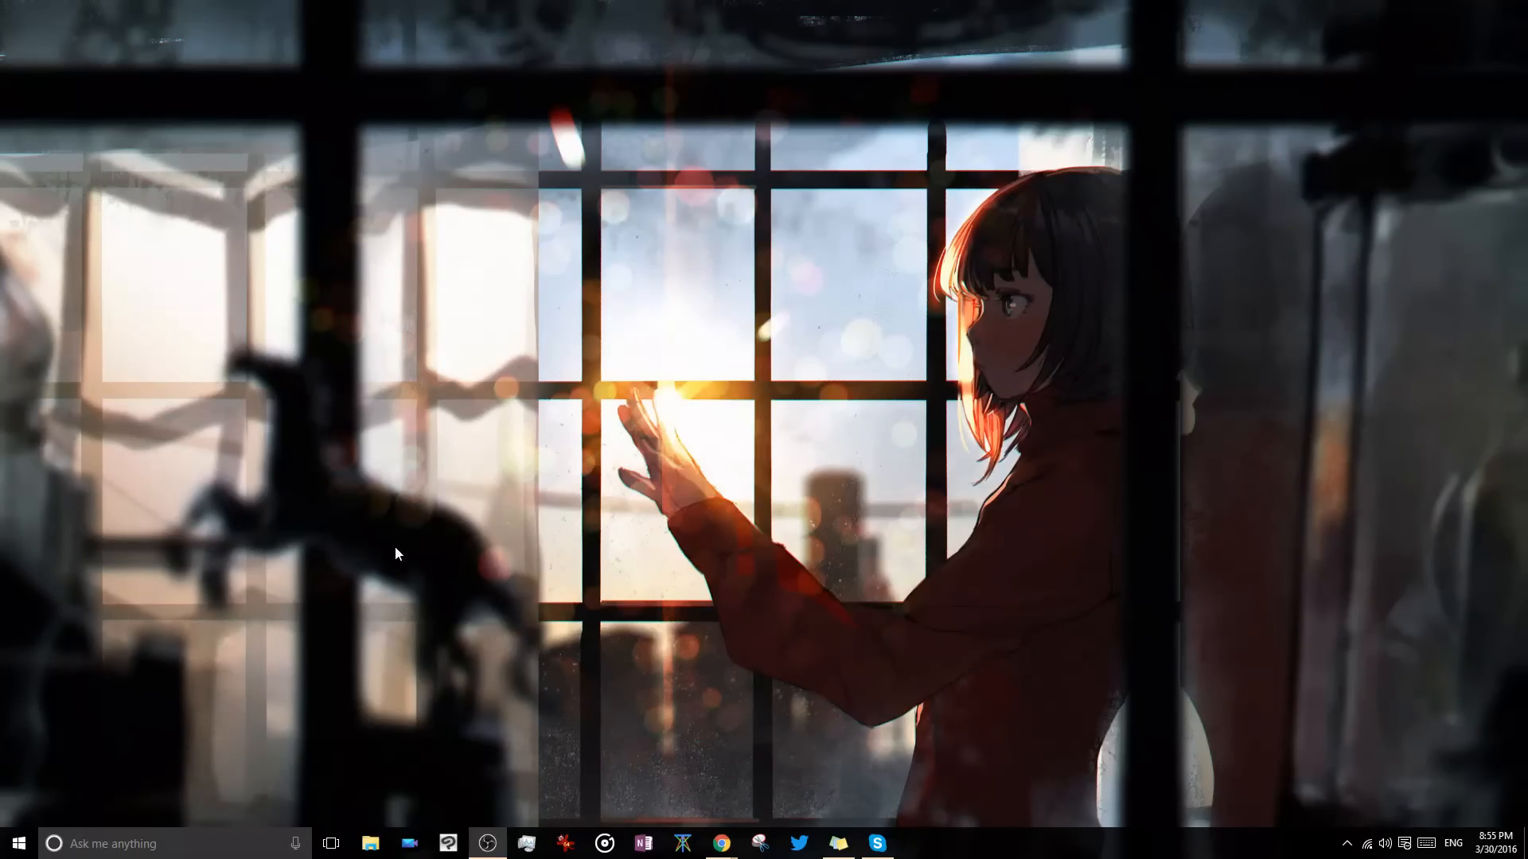
# Step: Launch Skype and bring up the bot directory showing Bing Music's details
pyautogui.click(875, 843)
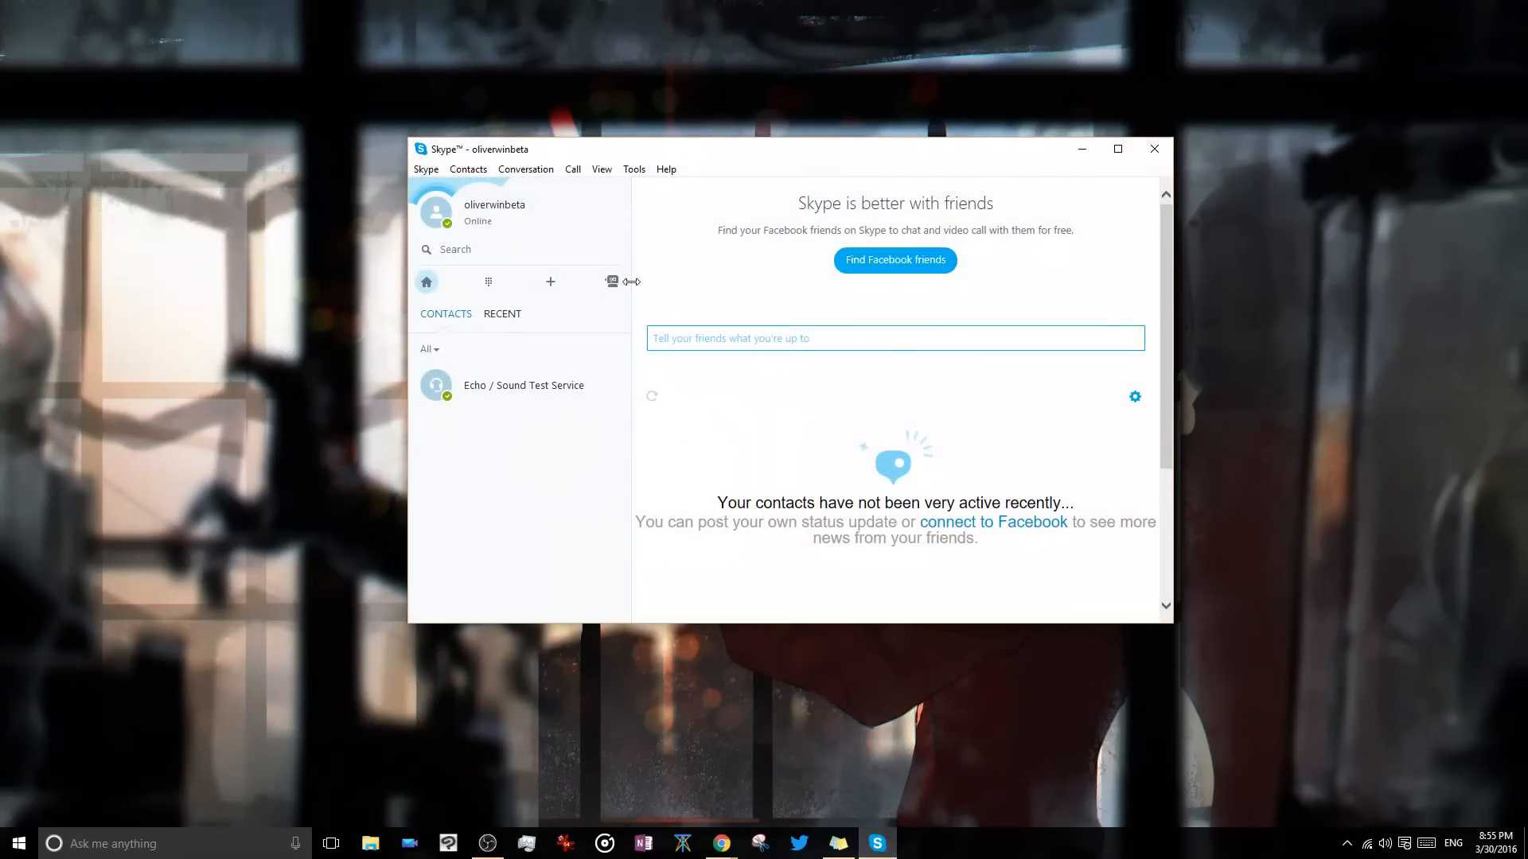
pyautogui.moveTo(611, 282)
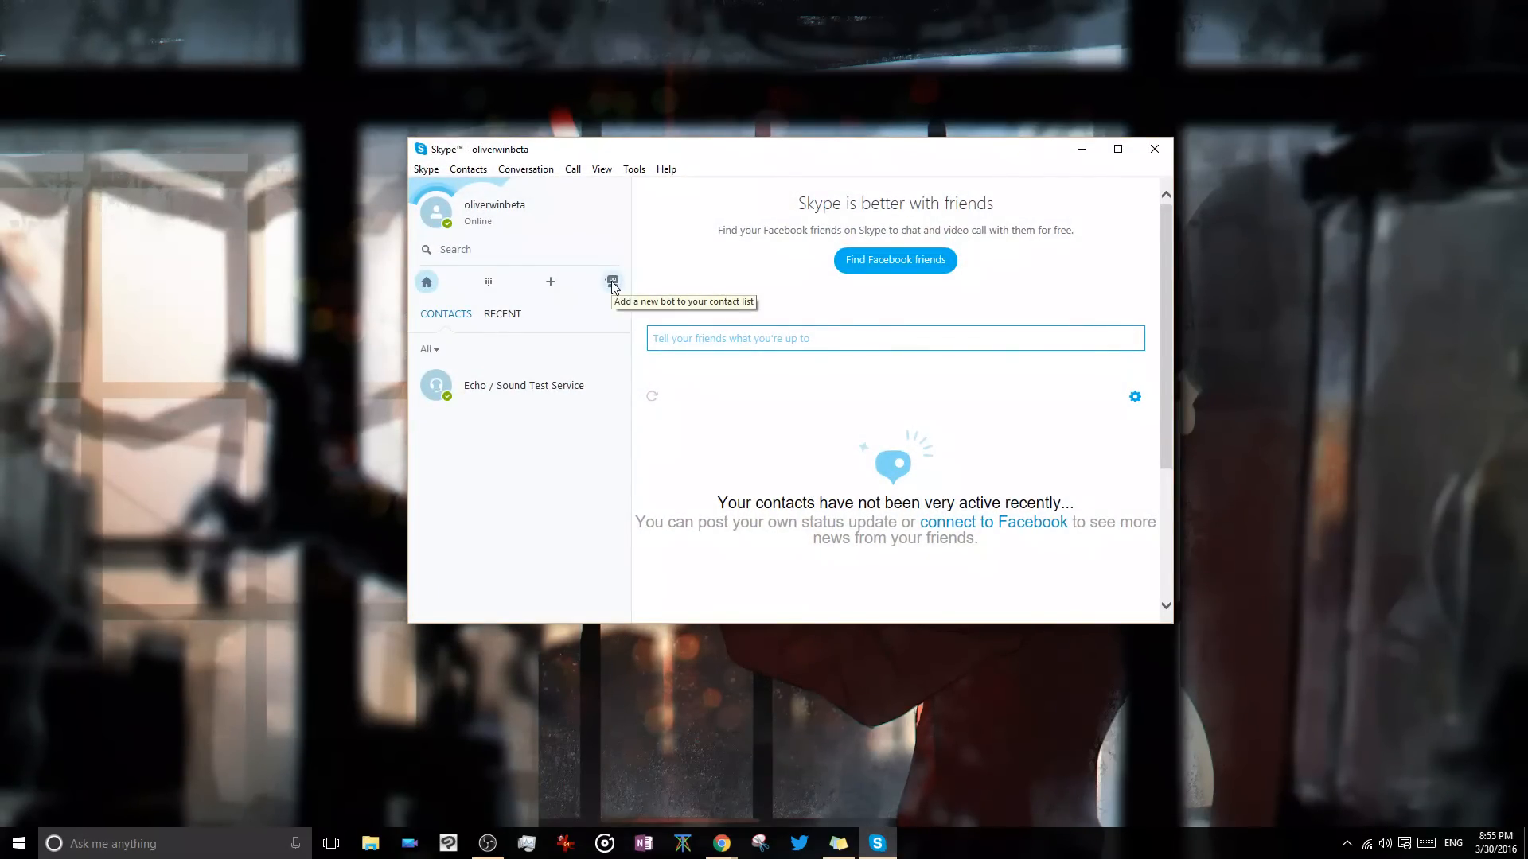
pyautogui.click(612, 283)
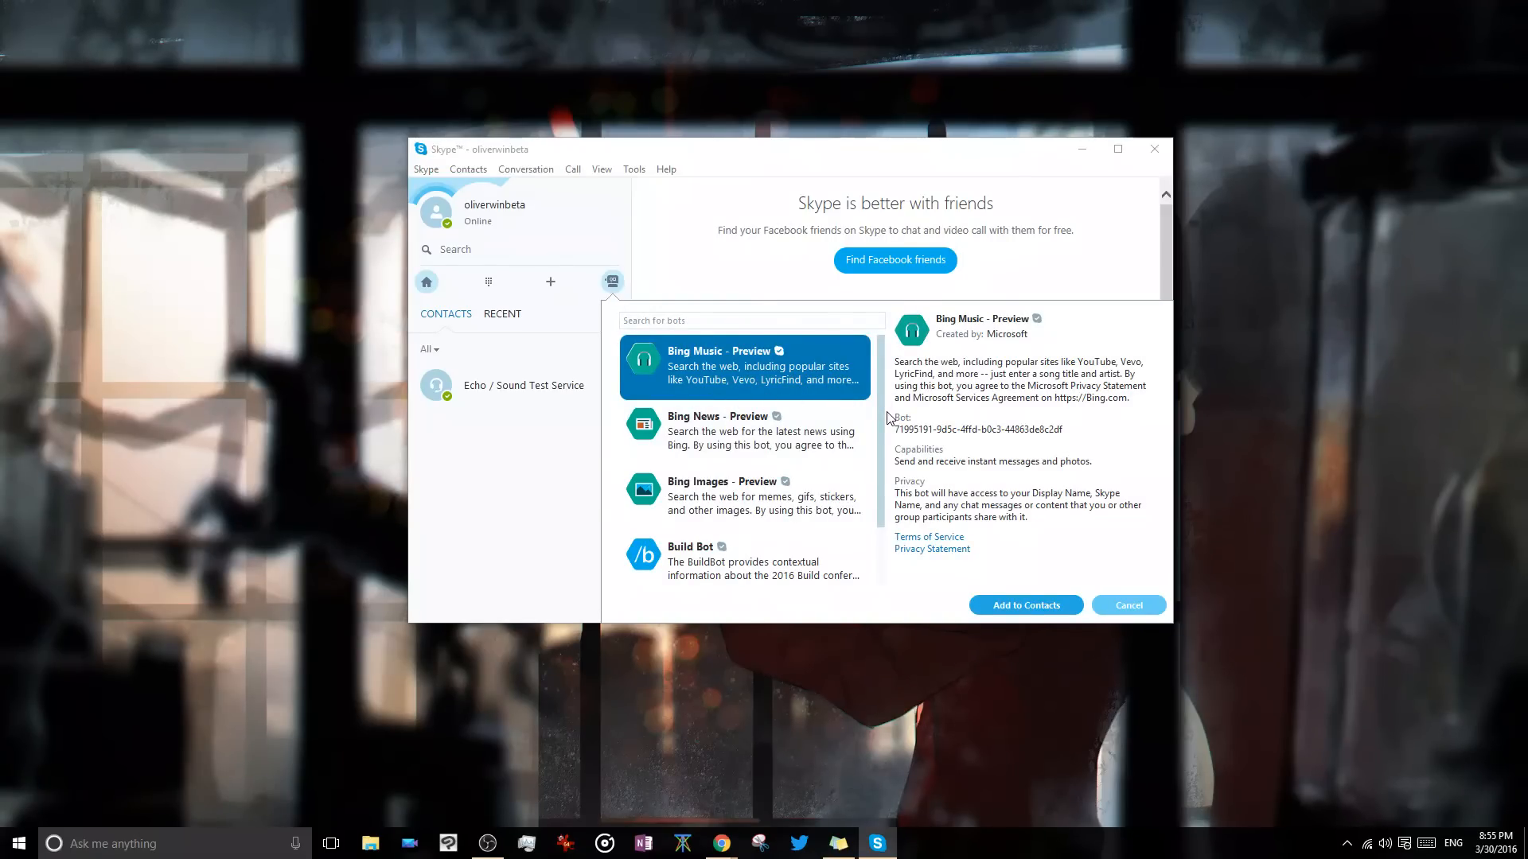
# Step: Scroll down through the list of available bots in the directory
pyautogui.scroll(-3)
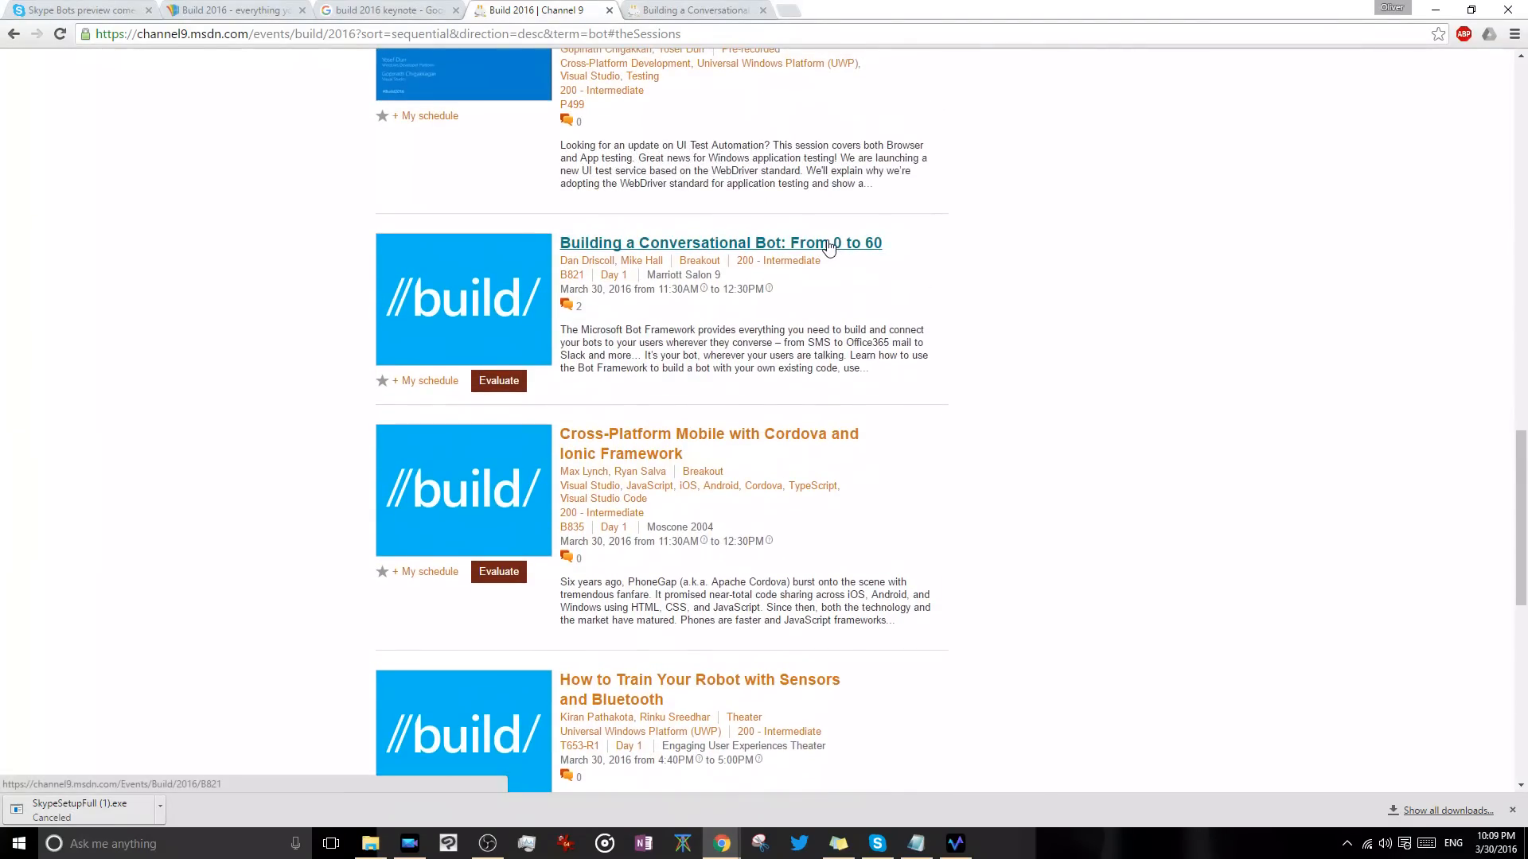
# Step: From the Skype Bots blog post, start the Windows Desktop download, then cancel it
pyautogui.click(719, 242)
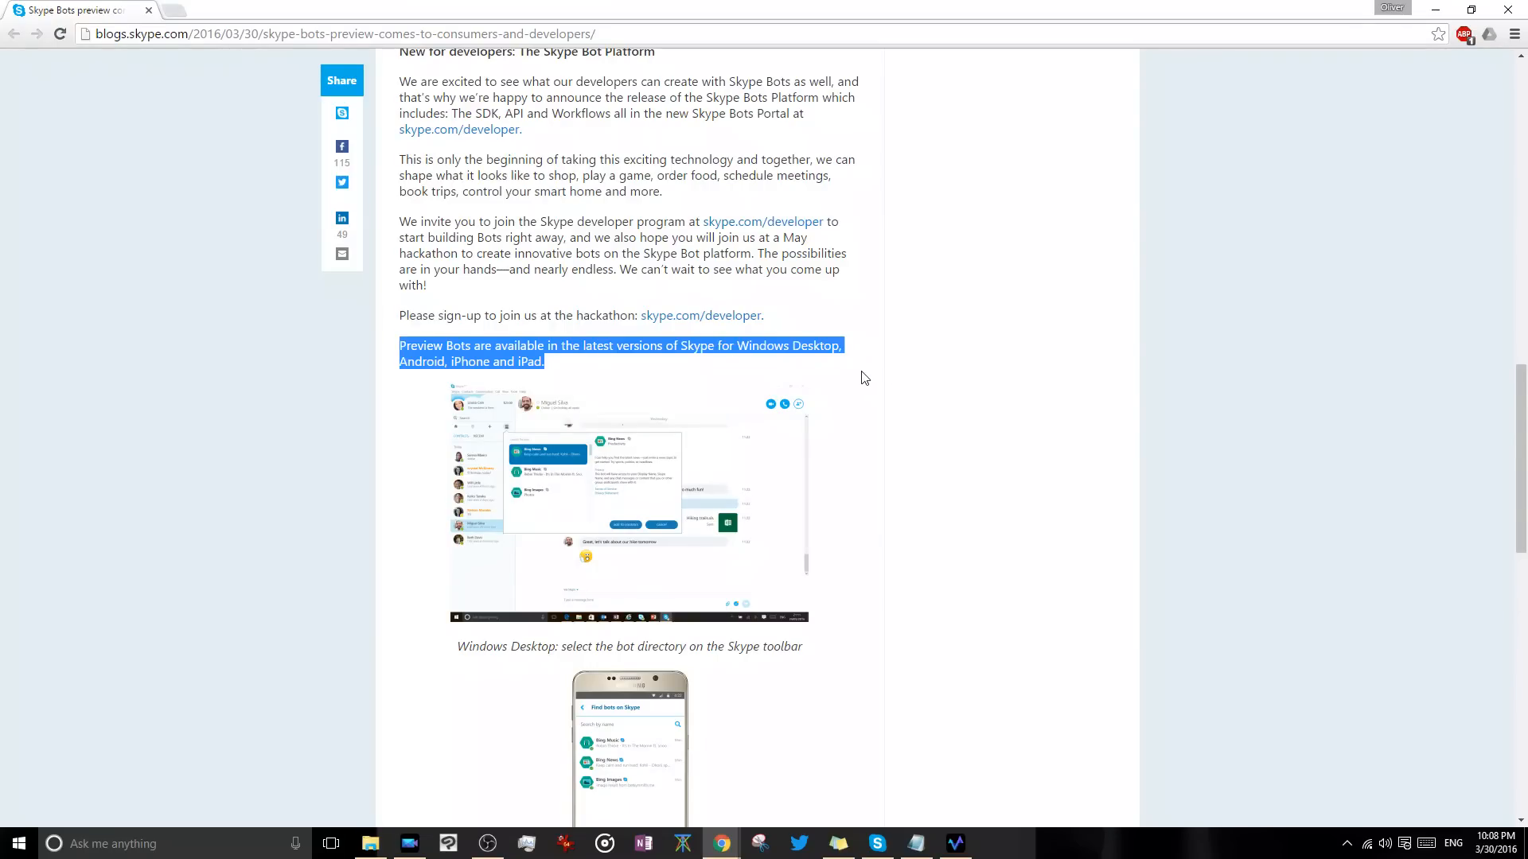
pyautogui.click(787, 346)
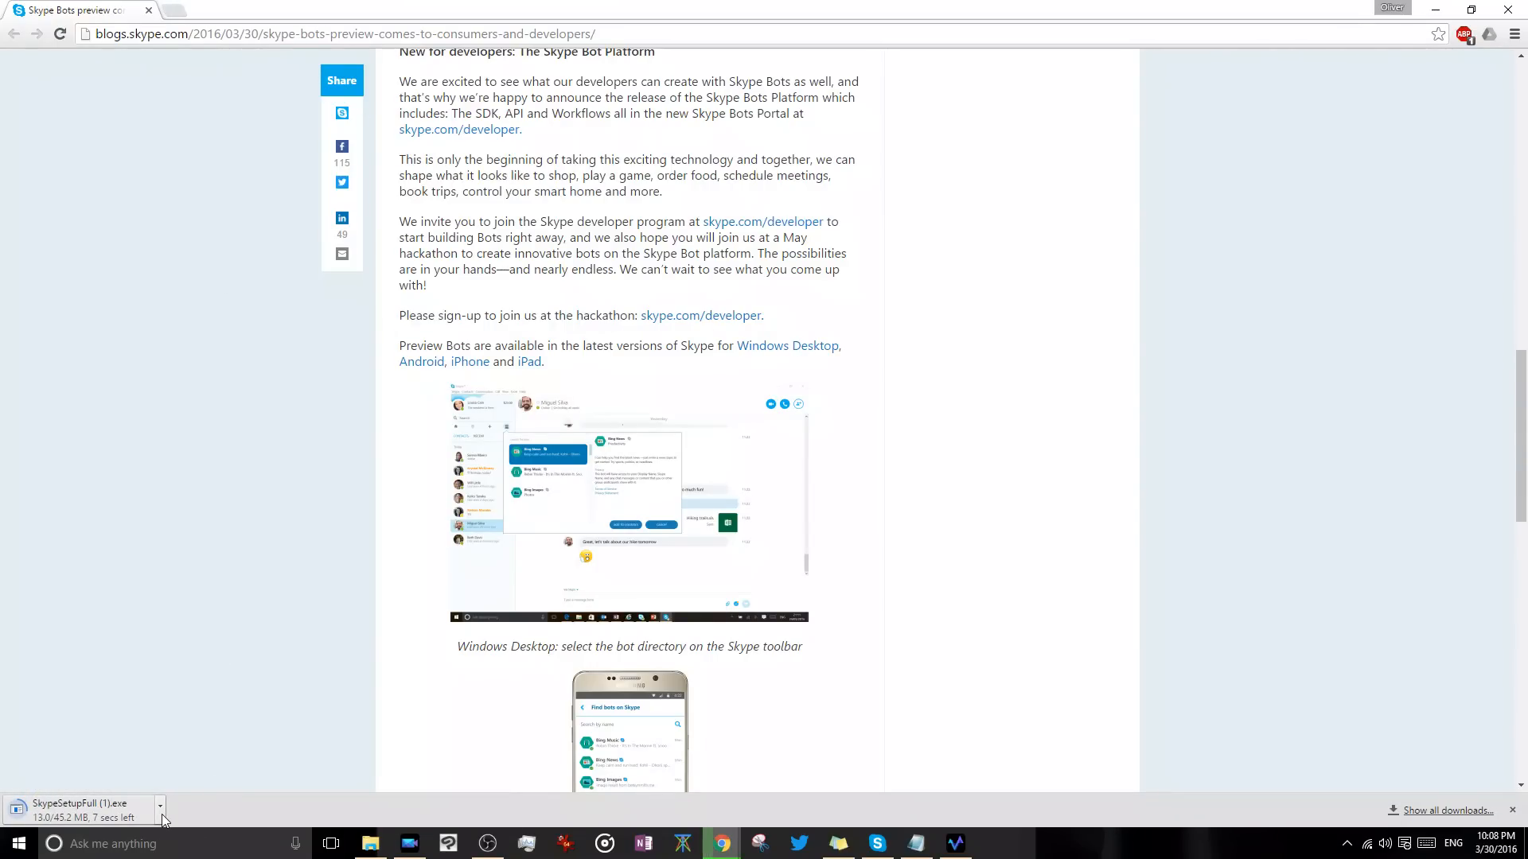
pyautogui.click(159, 804)
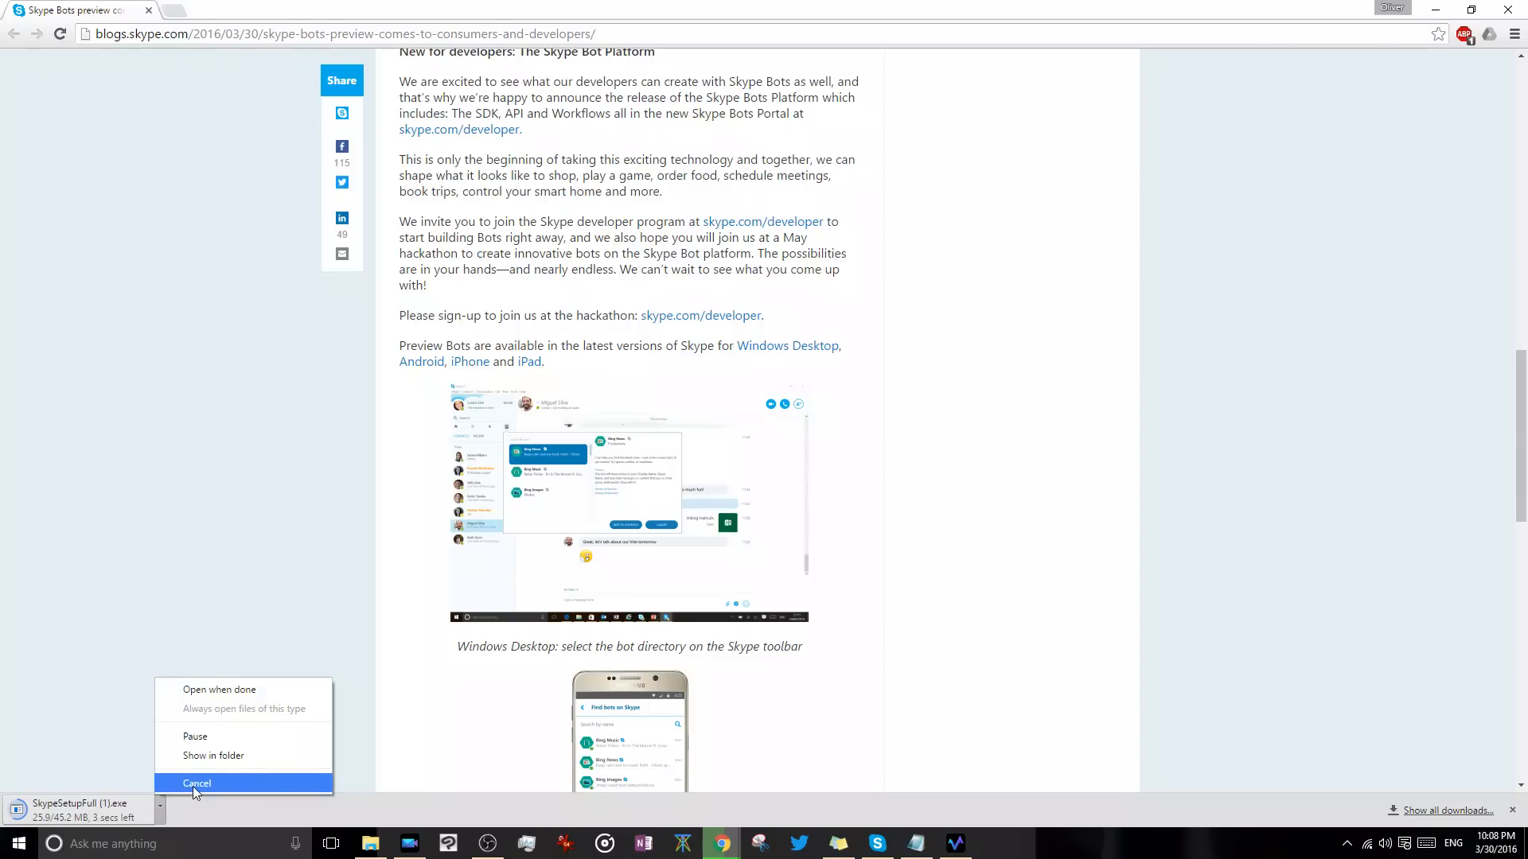
pyautogui.click(197, 783)
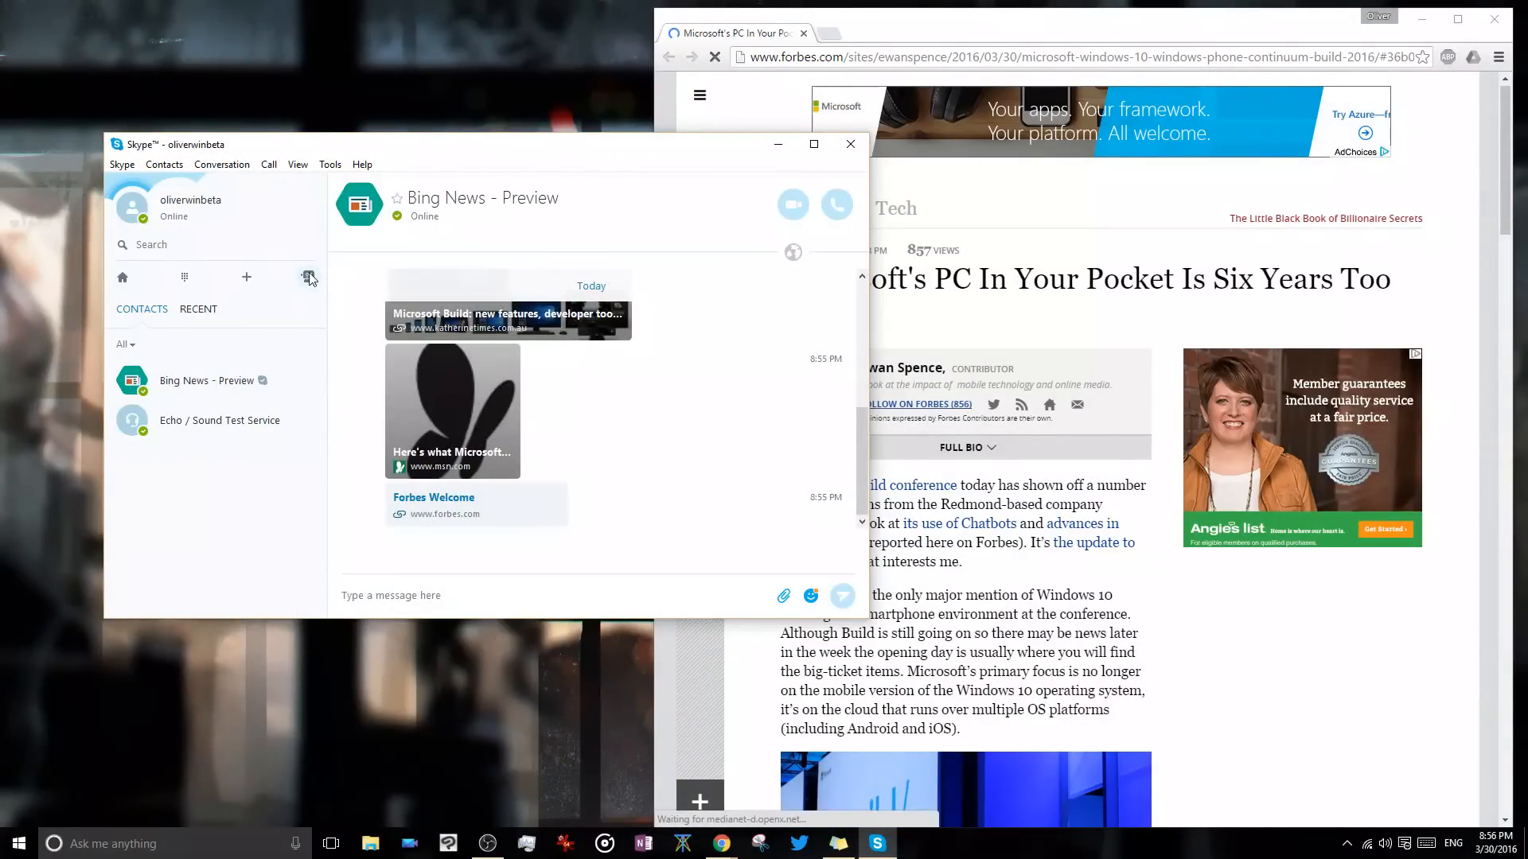
# Step: Select Bing Images - Preview in the bot directory, then close the directory to show its chat
pyautogui.click(307, 277)
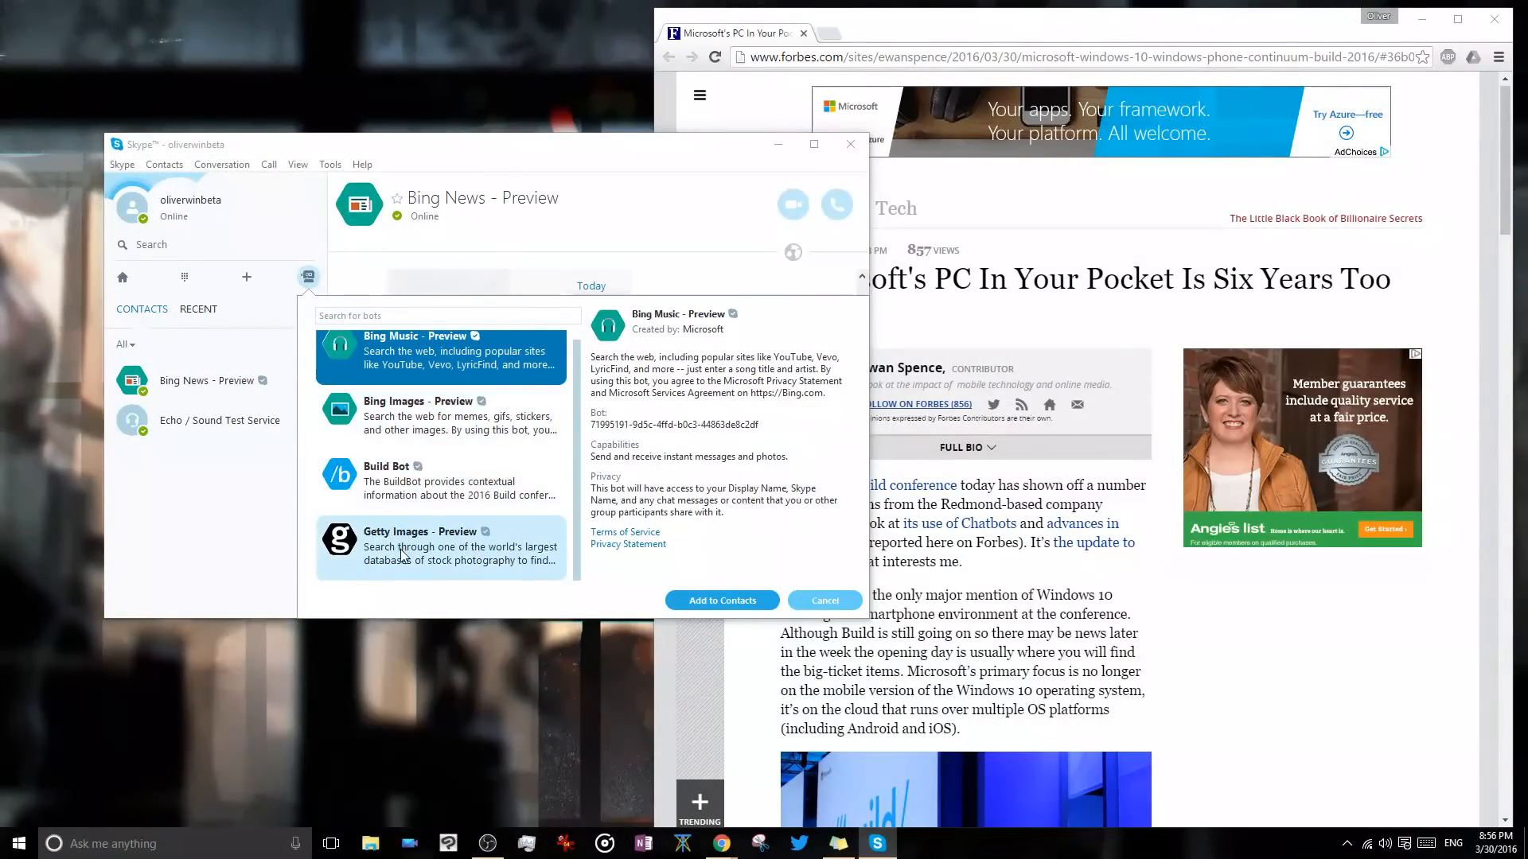
pyautogui.click(438, 417)
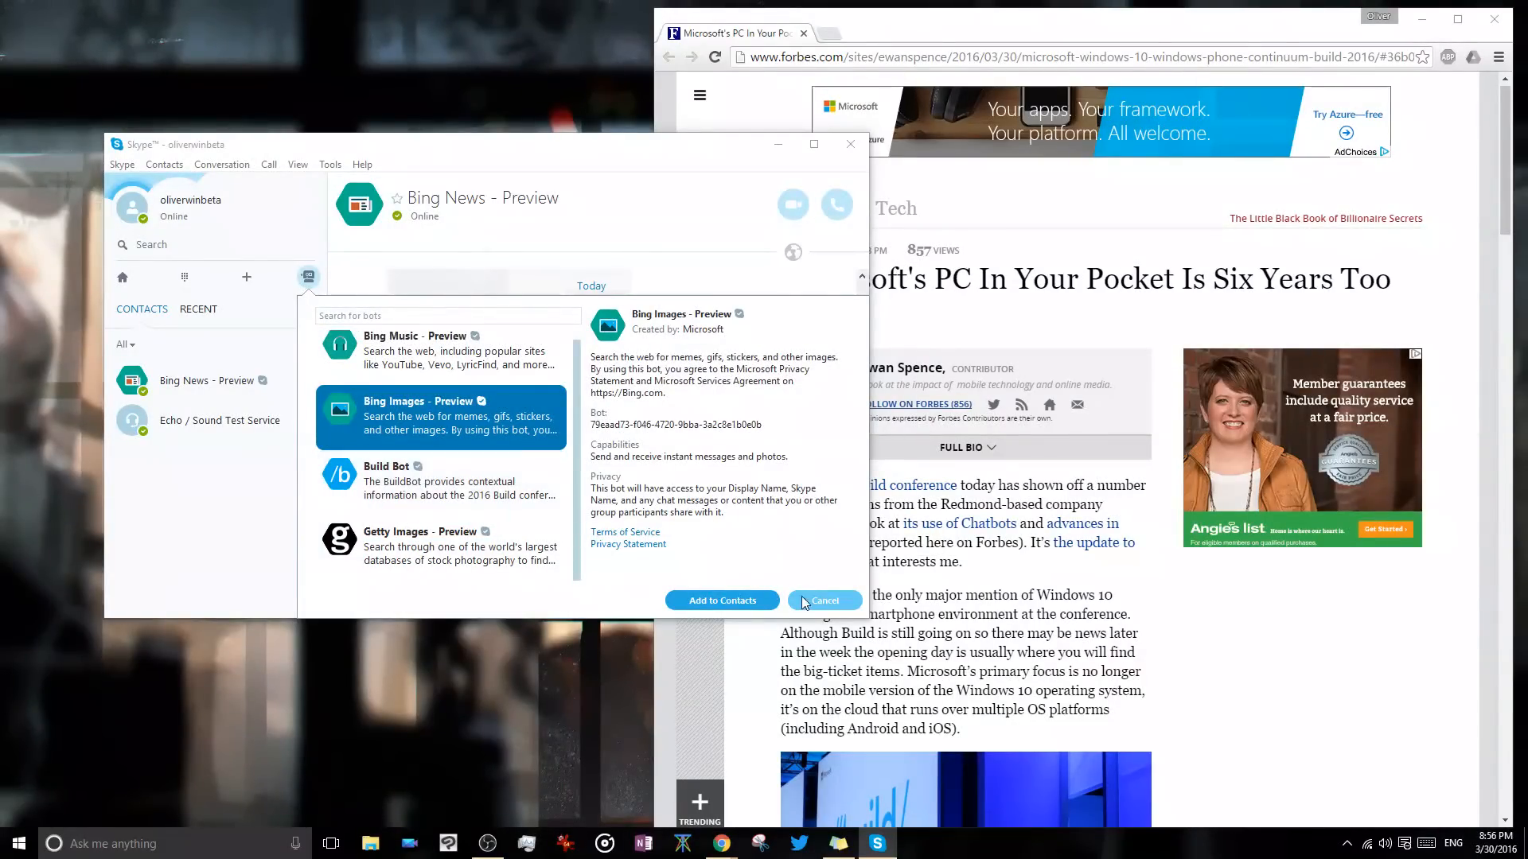
pyautogui.click(825, 600)
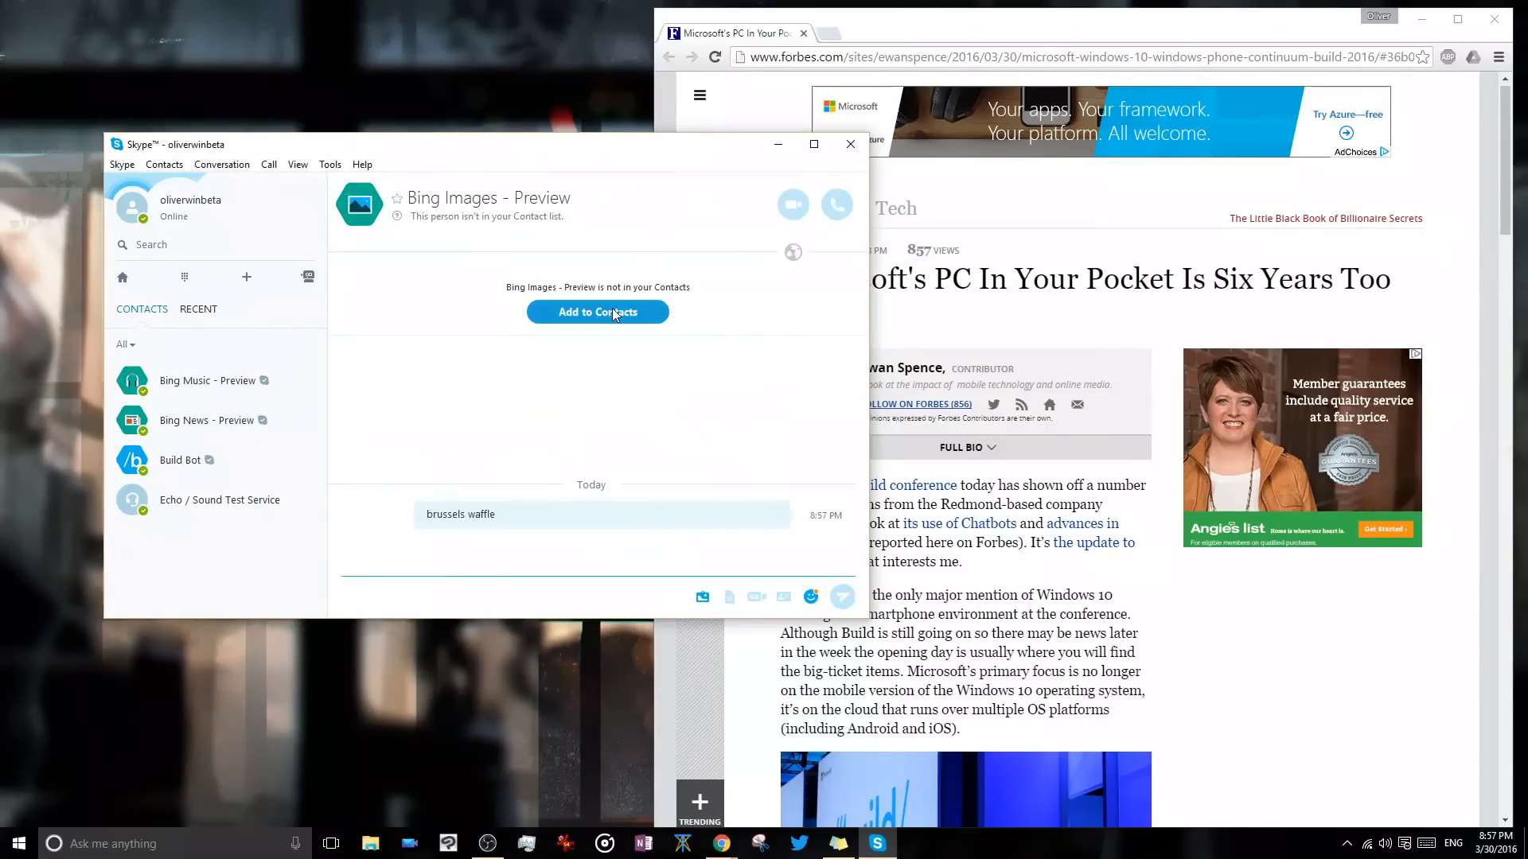
# Step: Add Bing Images as a contact, search 'brussels waffle', and open the first image result
pyautogui.click(596, 312)
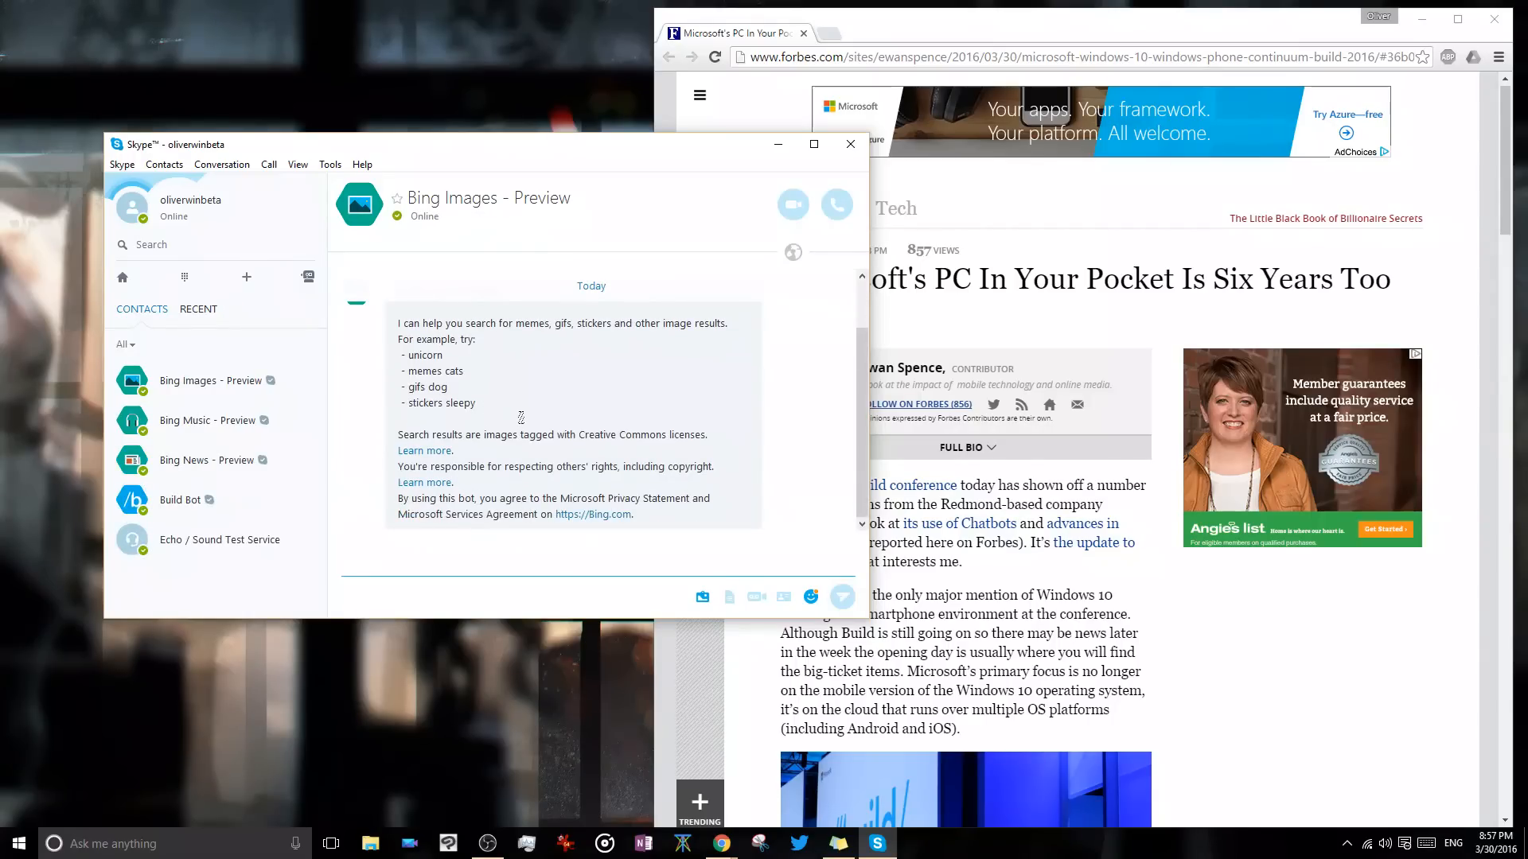
pyautogui.write('brussels waffle')
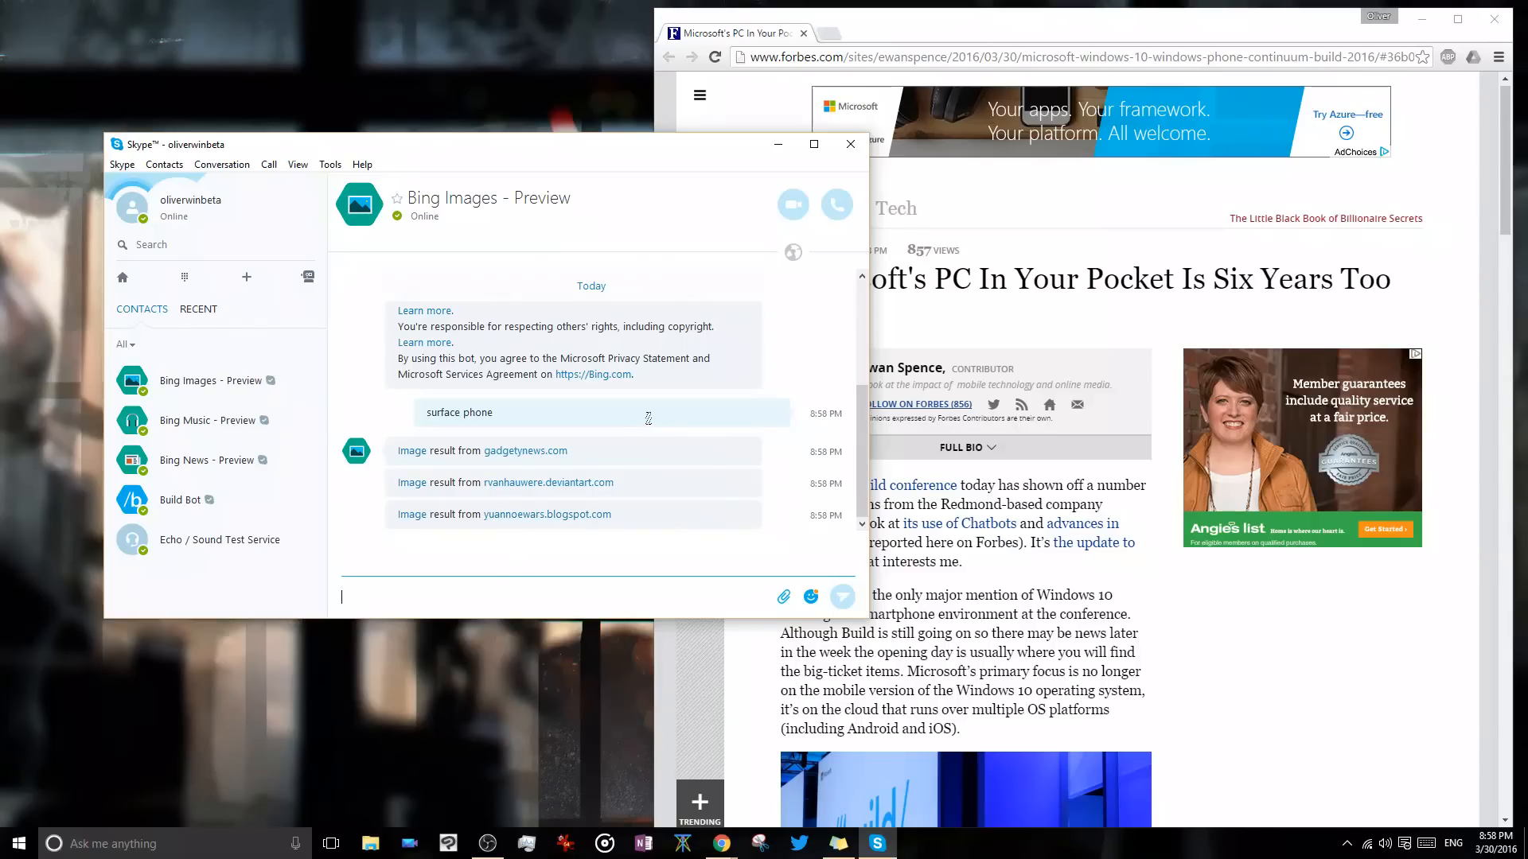
pyautogui.moveTo(759, 512)
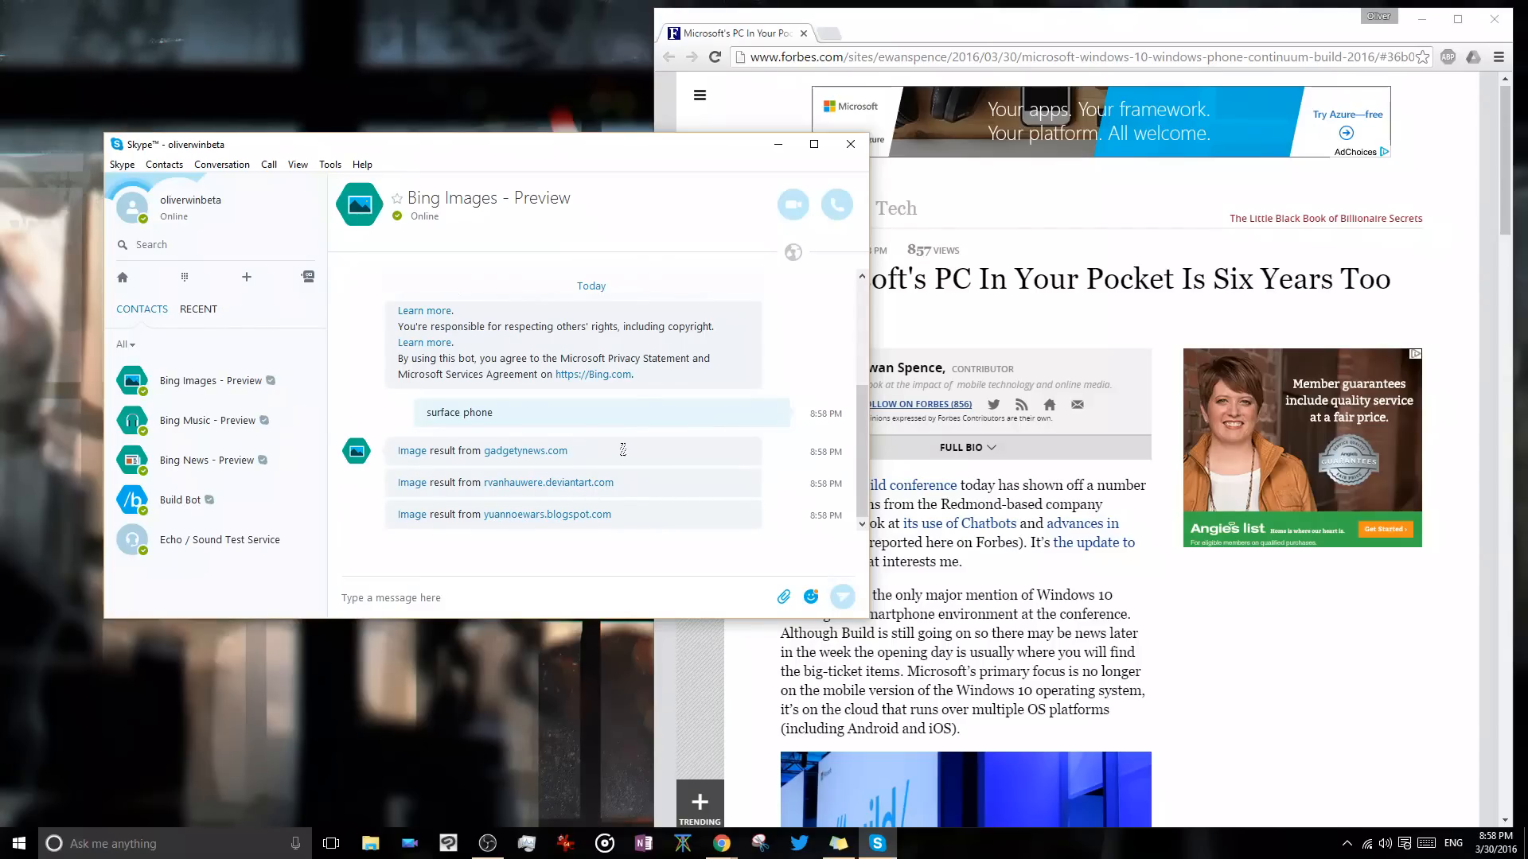
pyautogui.click(412, 450)
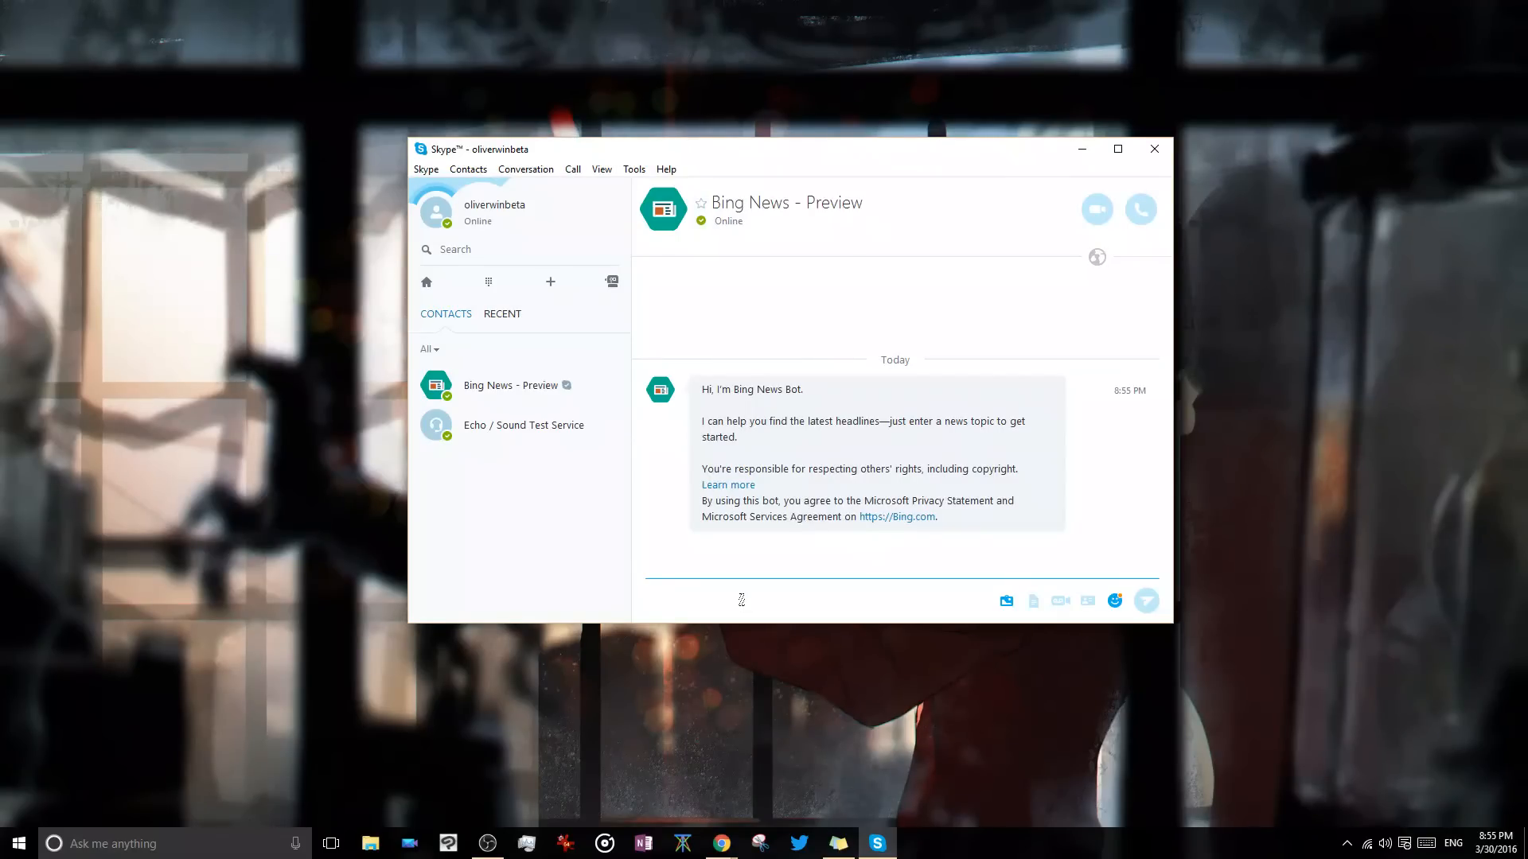
# Step: Send 'microsoft build' to Bing News and scroll through the returned article previews
pyautogui.write('micros')
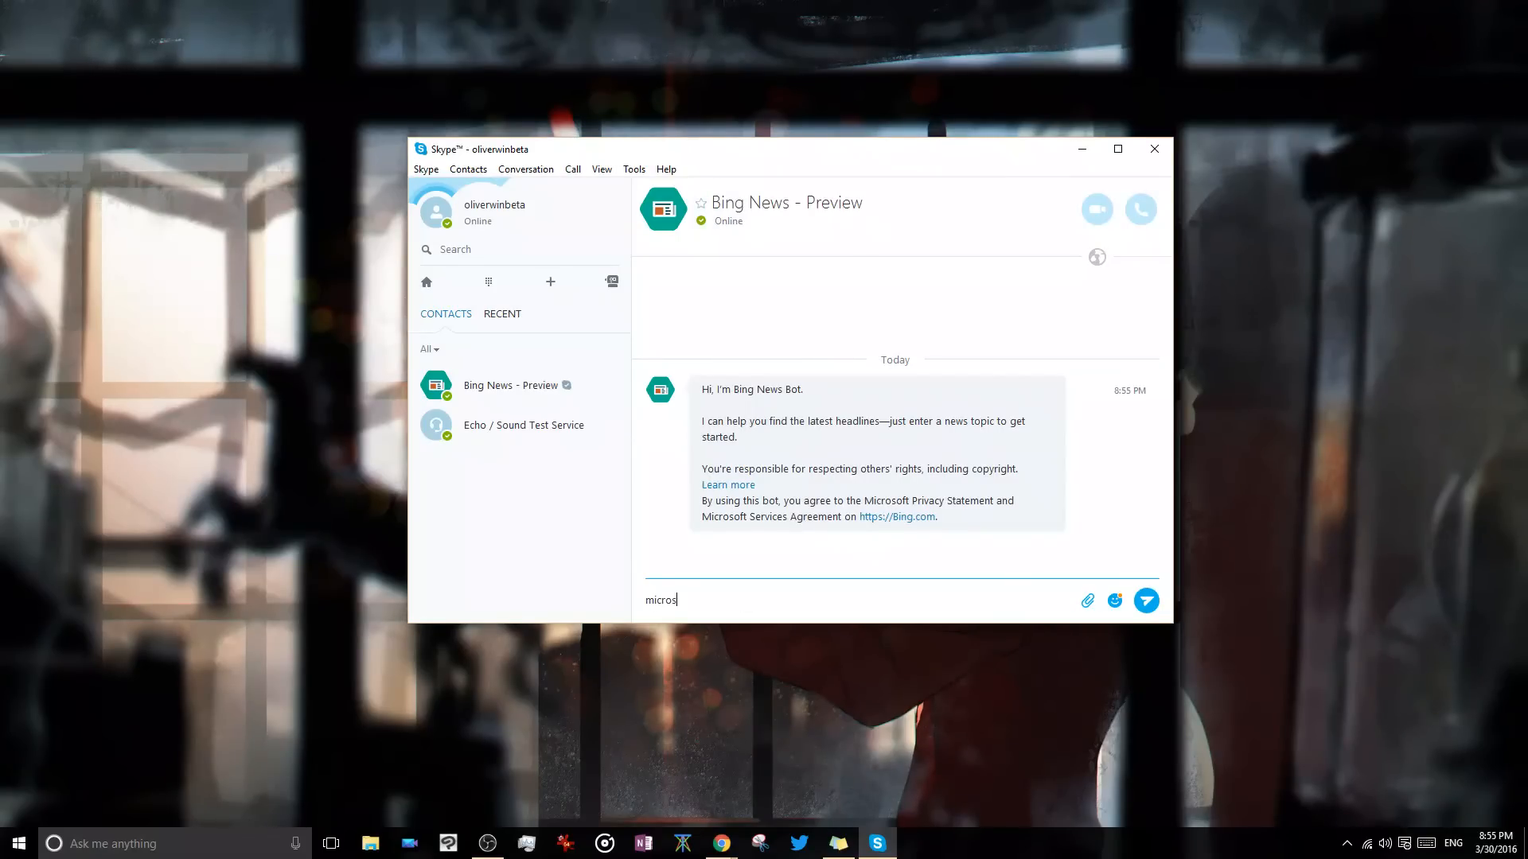
pyautogui.click(1146, 600)
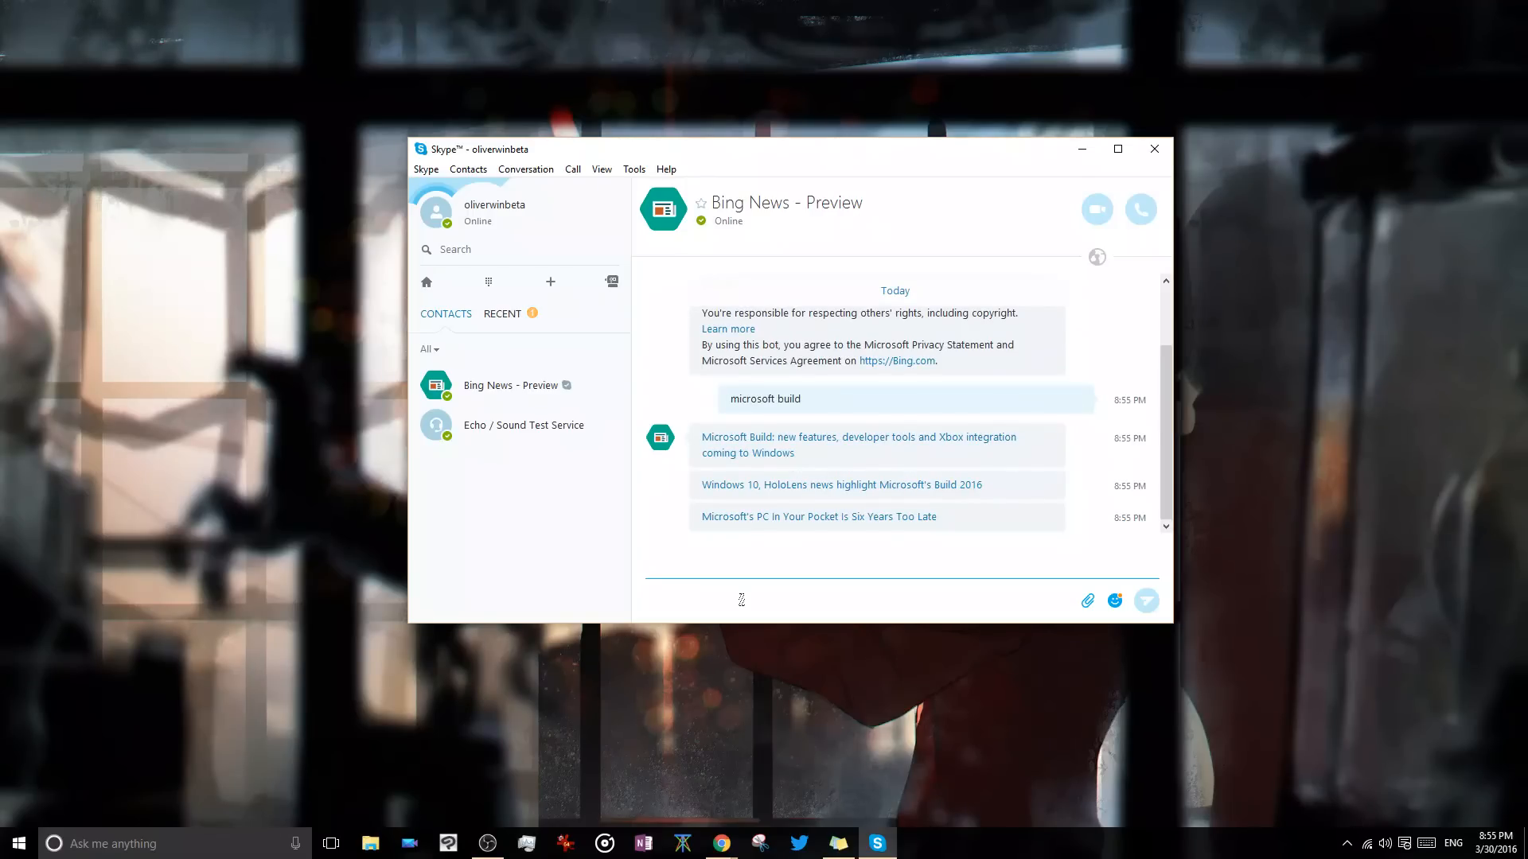
pyautogui.moveTo(741, 446)
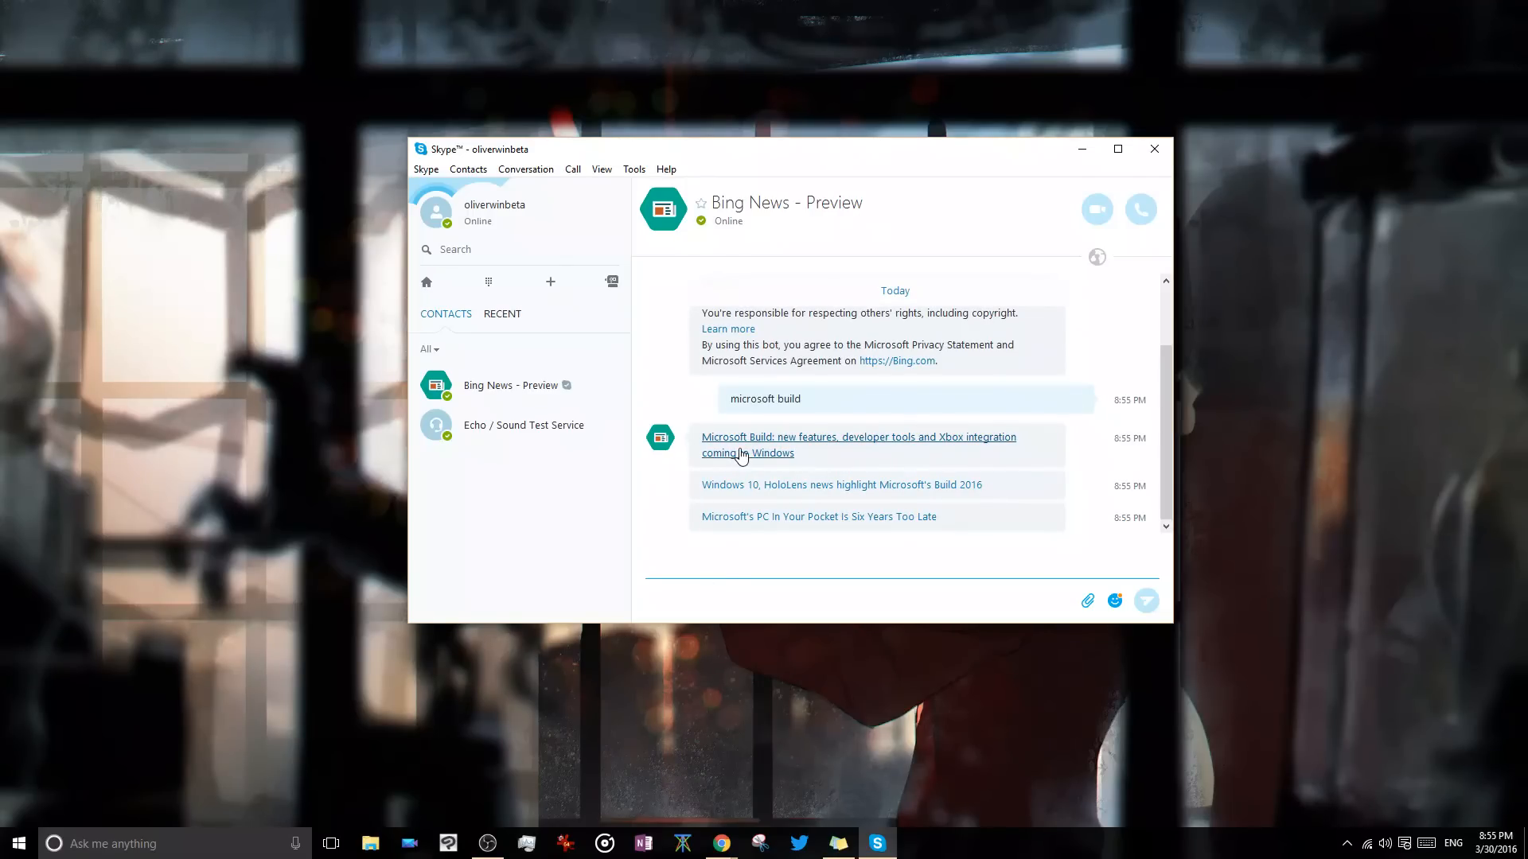
pyautogui.moveTo(745, 453)
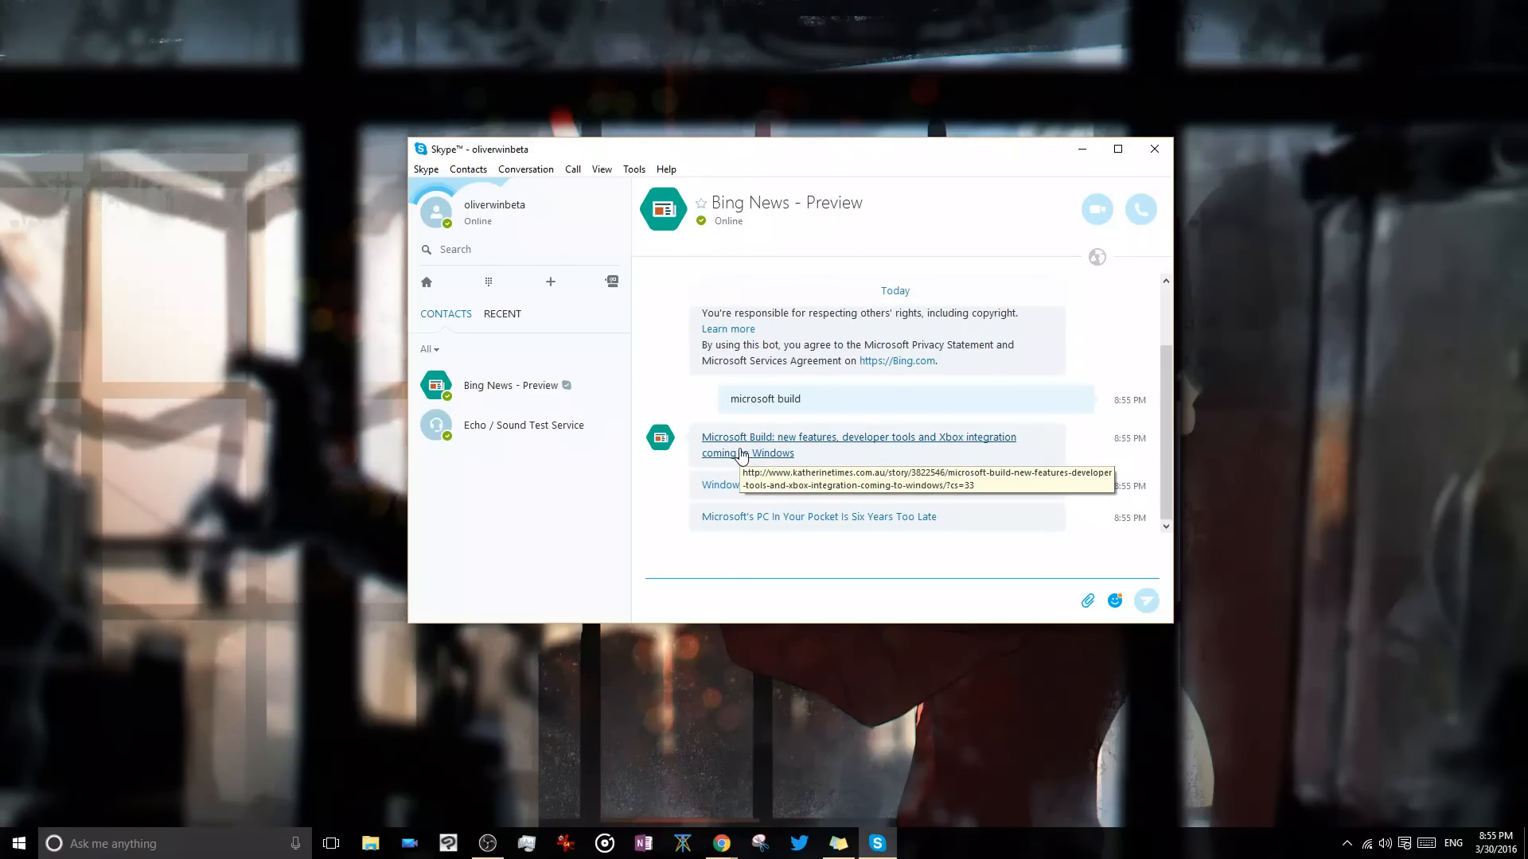
pyautogui.scroll(-3)
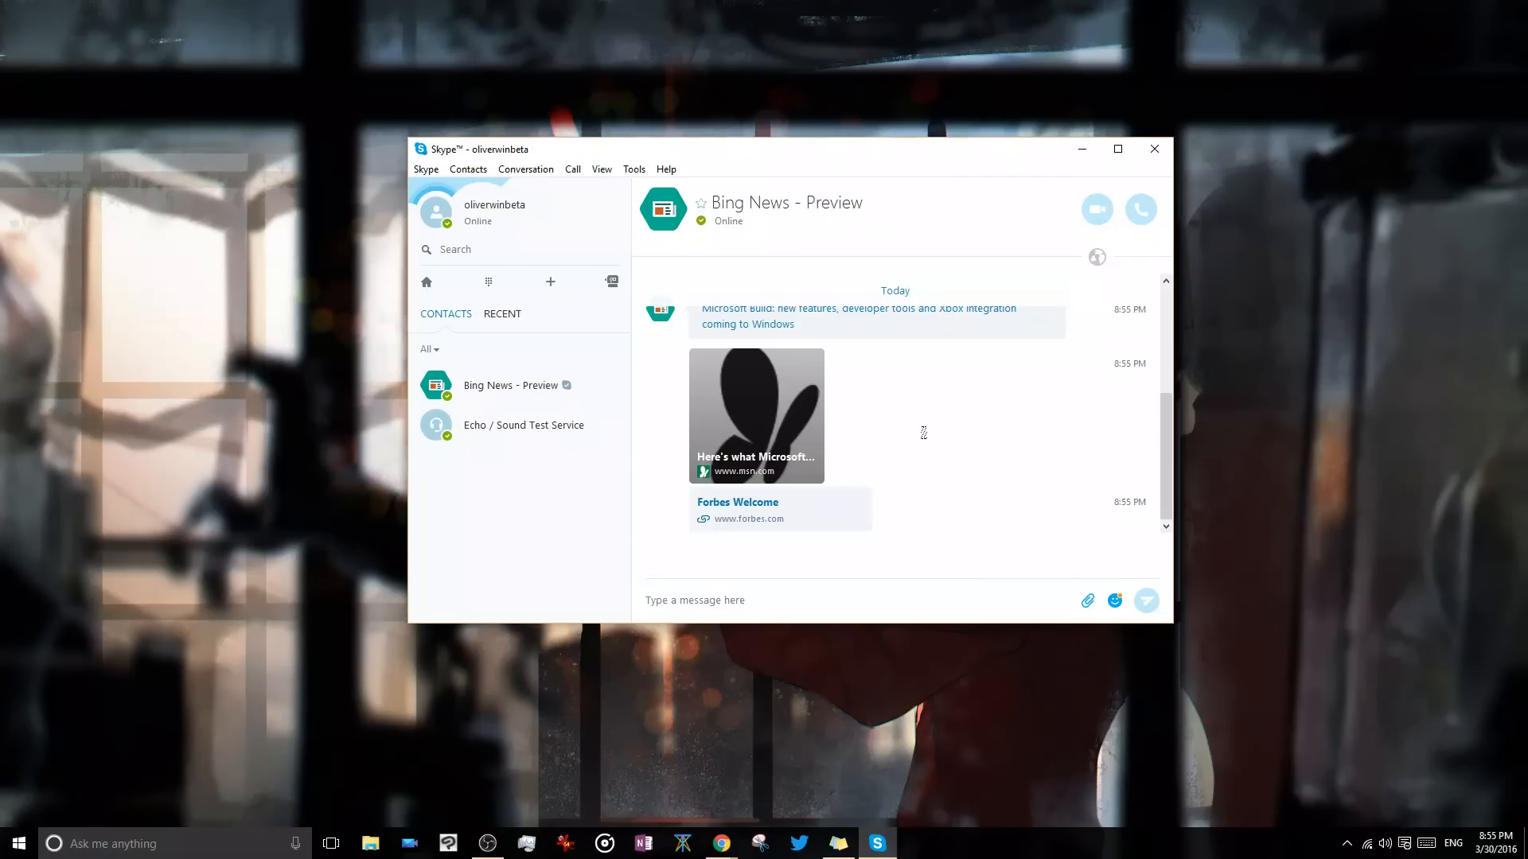
pyautogui.scroll(-3)
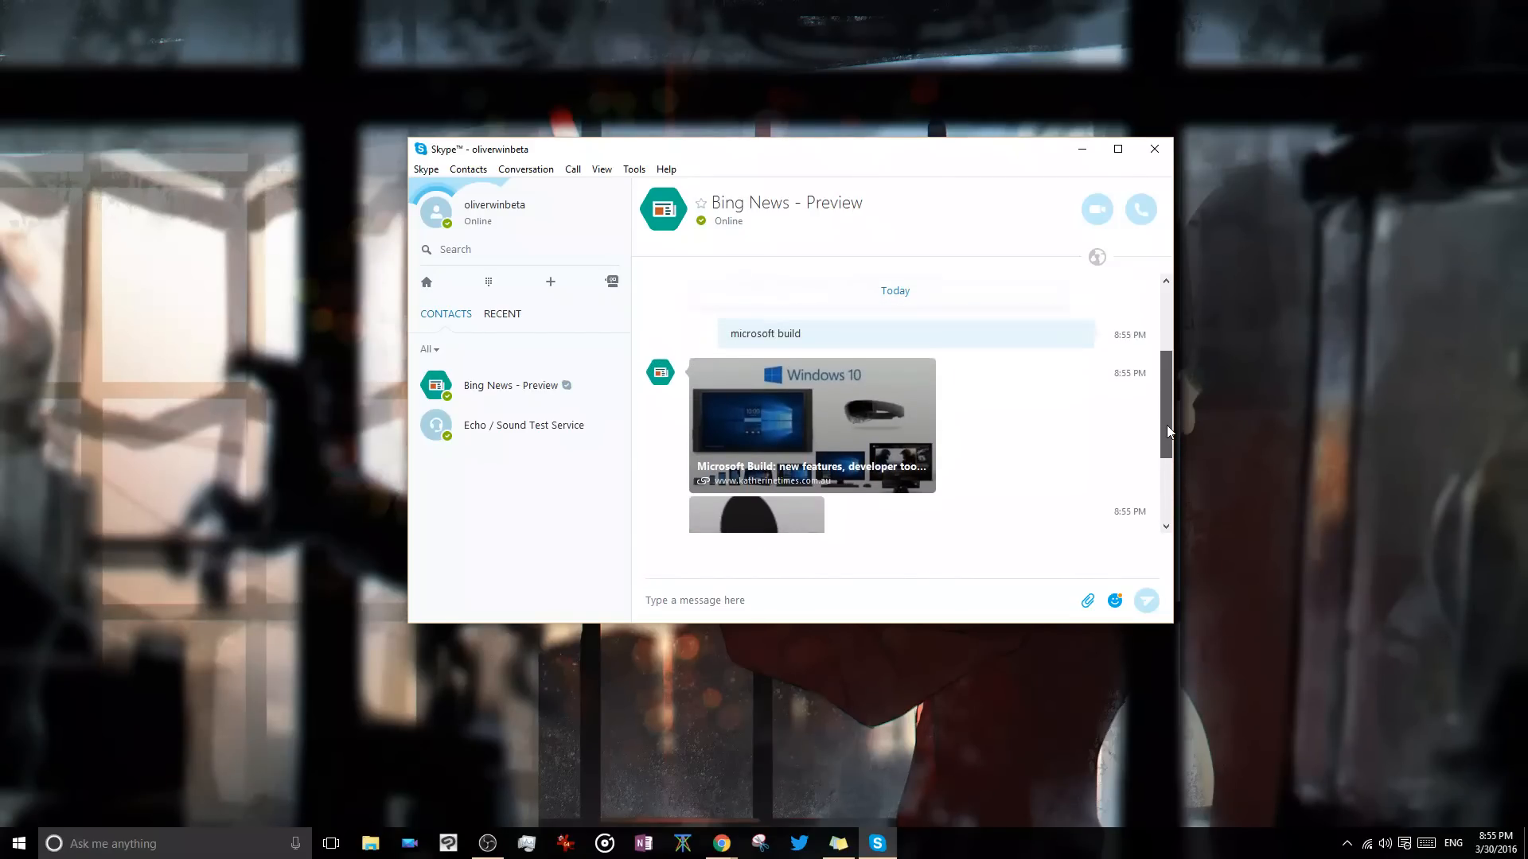